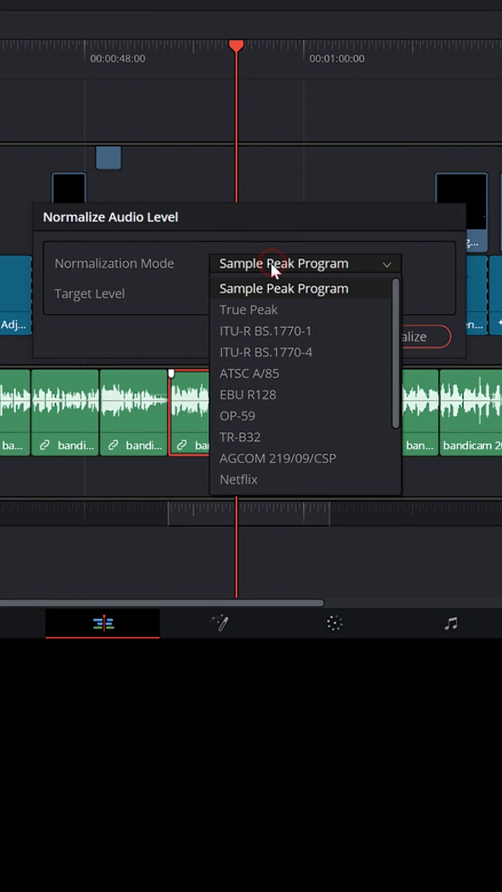
# Choose YouTube as the clip audio normalization mode
pyautogui.scroll(-3)
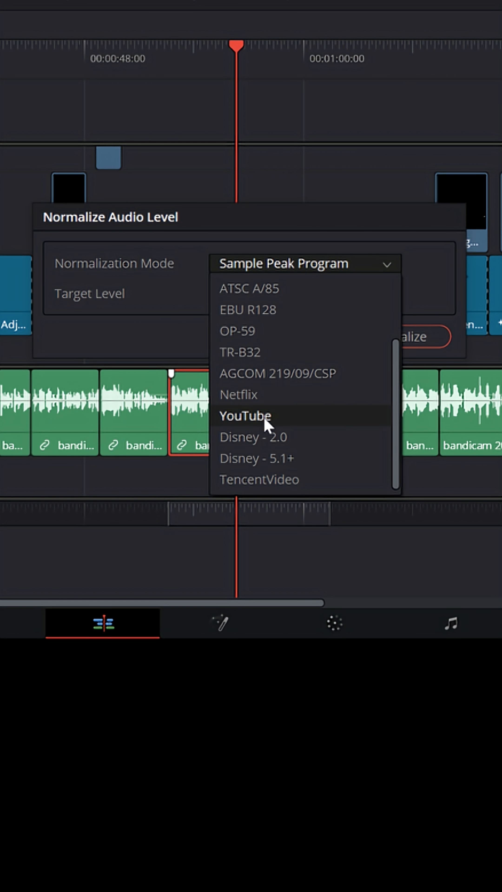
pyautogui.click(245, 416)
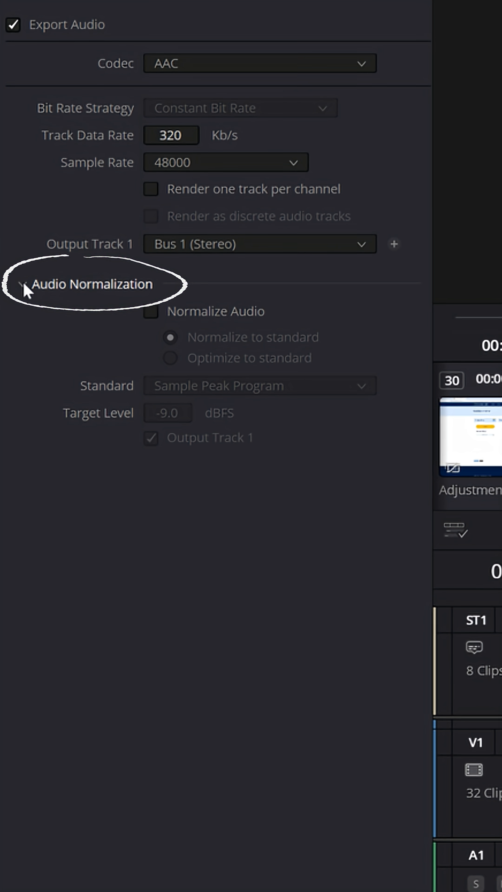
# Enable export audio normalization with the YouTube standard (-14 LKFS, -1.0 dBTP)
pyautogui.click(152, 311)
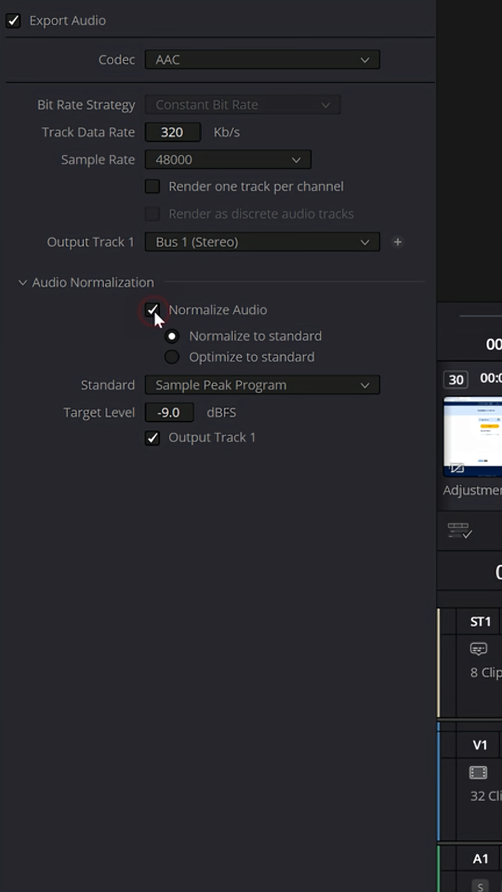
pyautogui.click(262, 384)
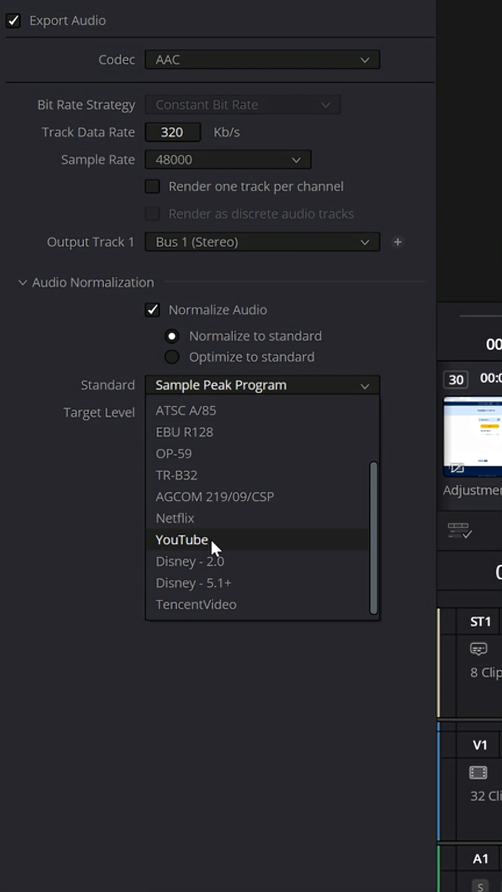
pyautogui.click(181, 540)
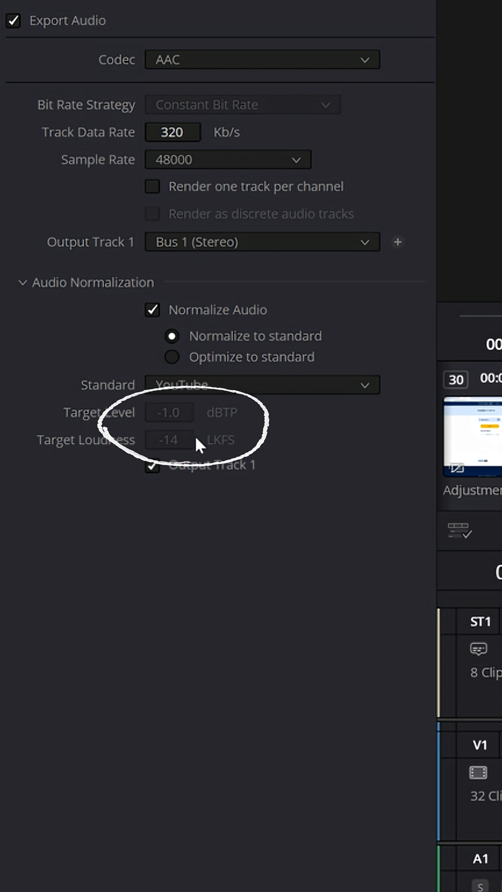
pyautogui.click(152, 309)
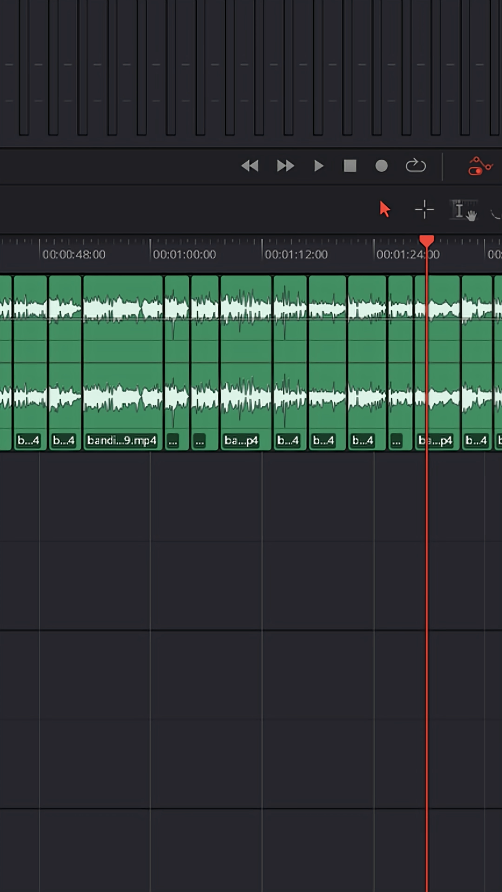
# Show the Fairlight Meters panel so the Loudness meter reads YouTube (LUFS)
pyautogui.moveTo(353, 228); pyautogui.dragTo(341, 529)
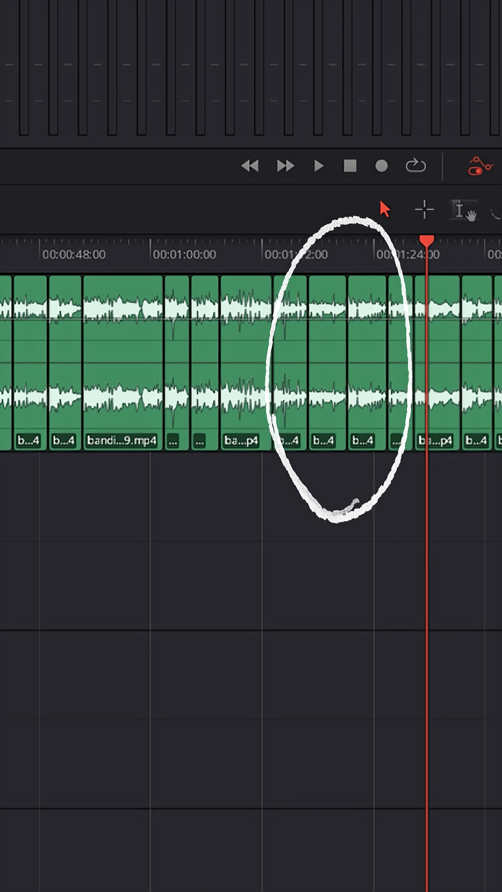
pyautogui.click(310, 165)
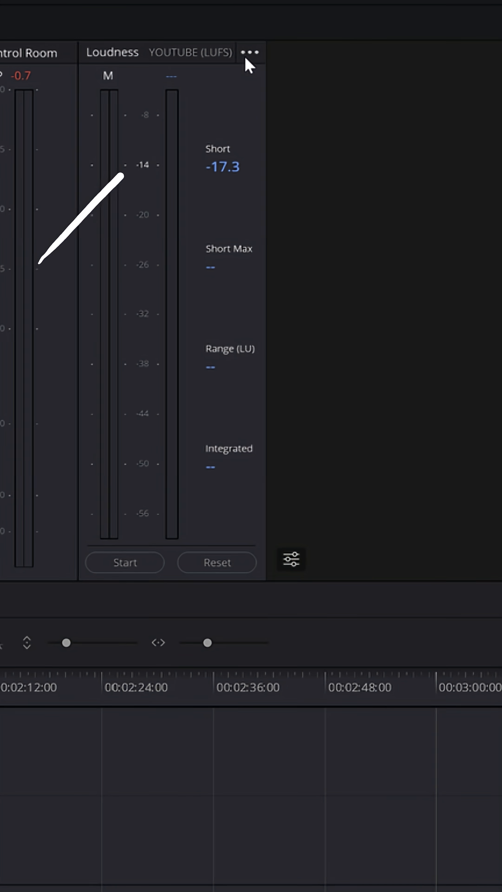
# Review the Loudness meter options confirming YOUTUBE and Absolute Scale are checked
pyautogui.click(249, 51)
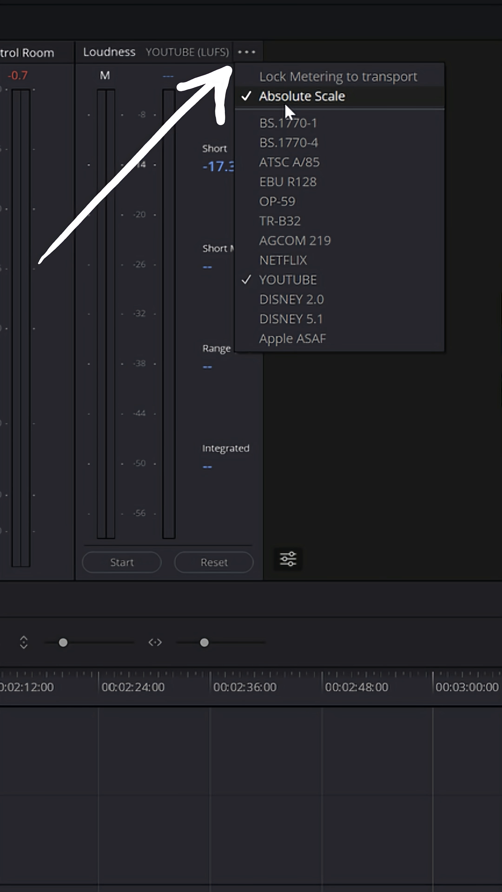